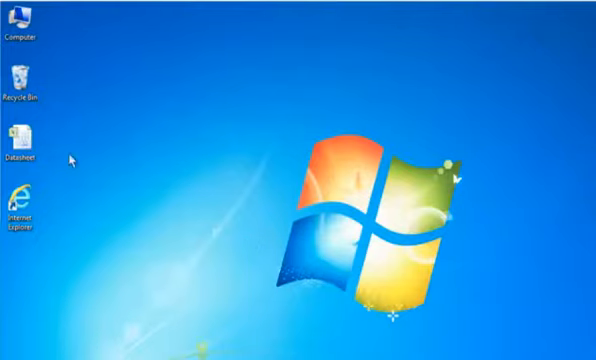
Open the Datasheet workbook from its desktop icon's right-click menu.
right_click(25, 135)
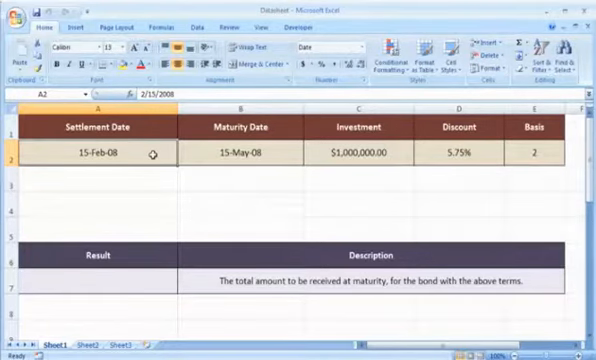
left_click(245, 127)
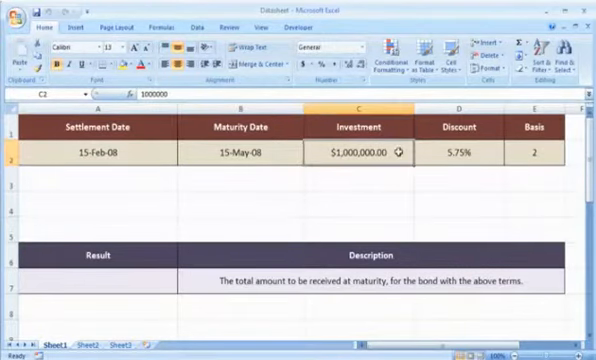
left_click(457, 126)
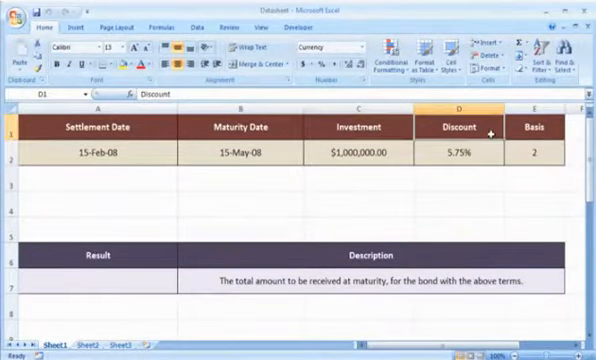
left_click(459, 153)
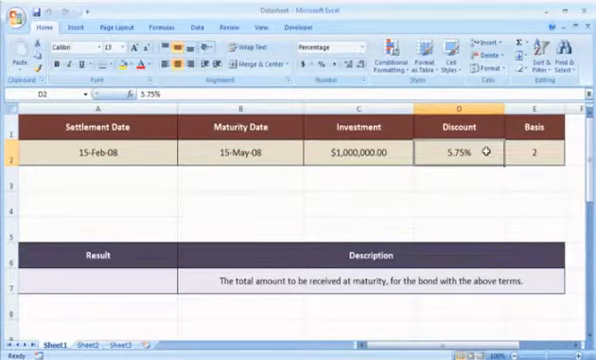
left_click(525, 126)
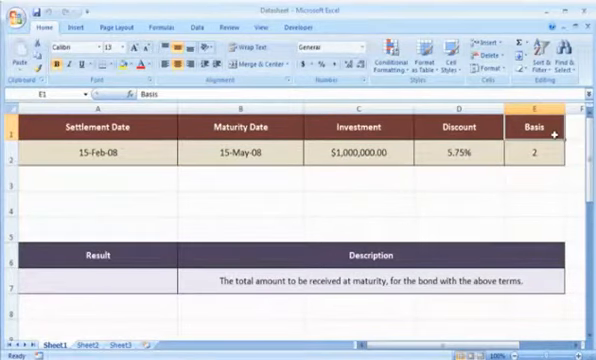
left_click(527, 155)
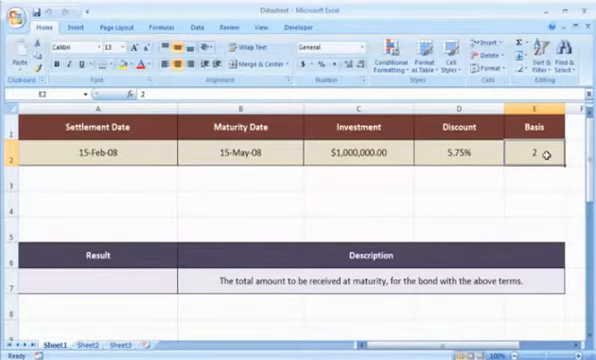
mouse_move(416, 258)
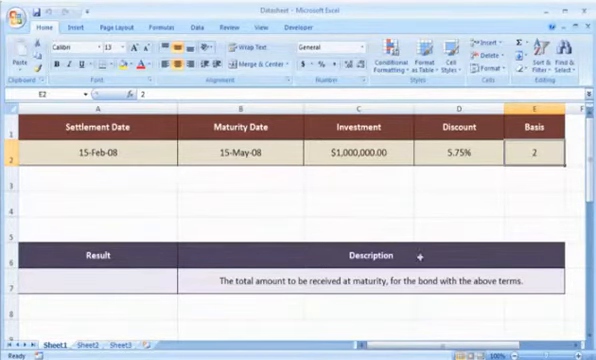
left_click(360, 281)
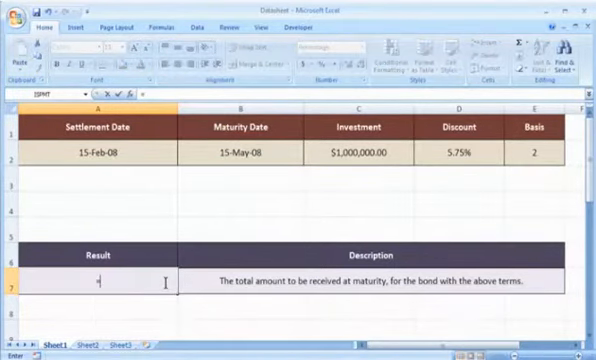
Enter =RECEIVED(A2,B2,C2,D2,E2) in A7, returning $1,014,584.65.
type("=RECEIVED(")
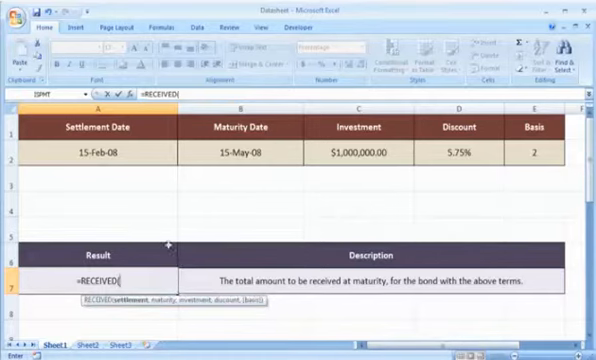
left_click(118, 155)
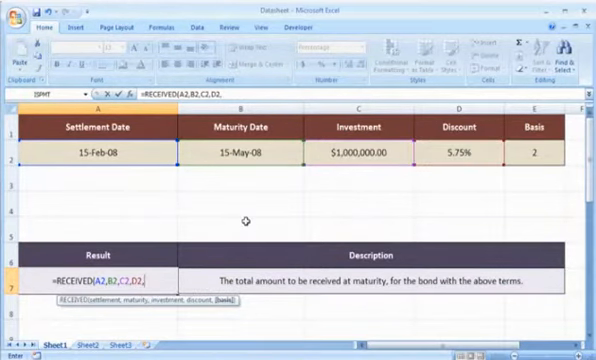
mouse_move(485, 186)
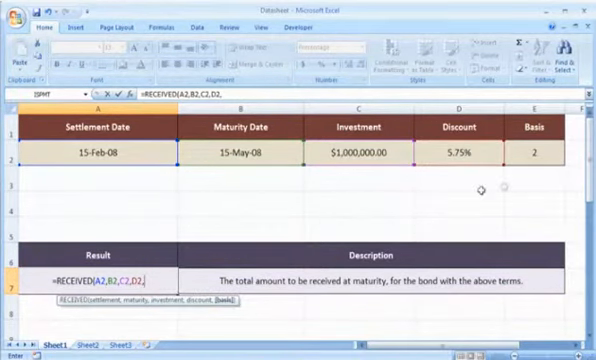
left_click(538, 156)
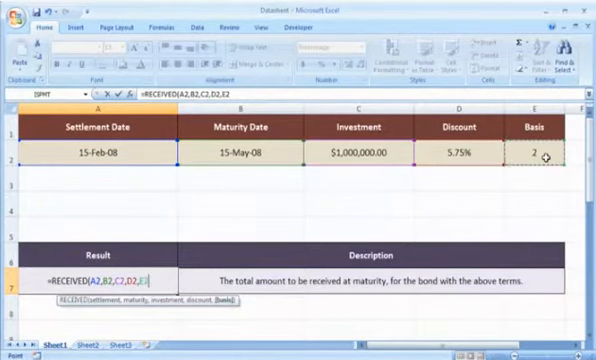
key("Enter")
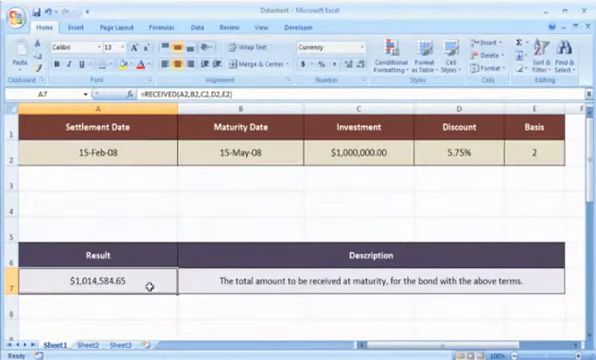